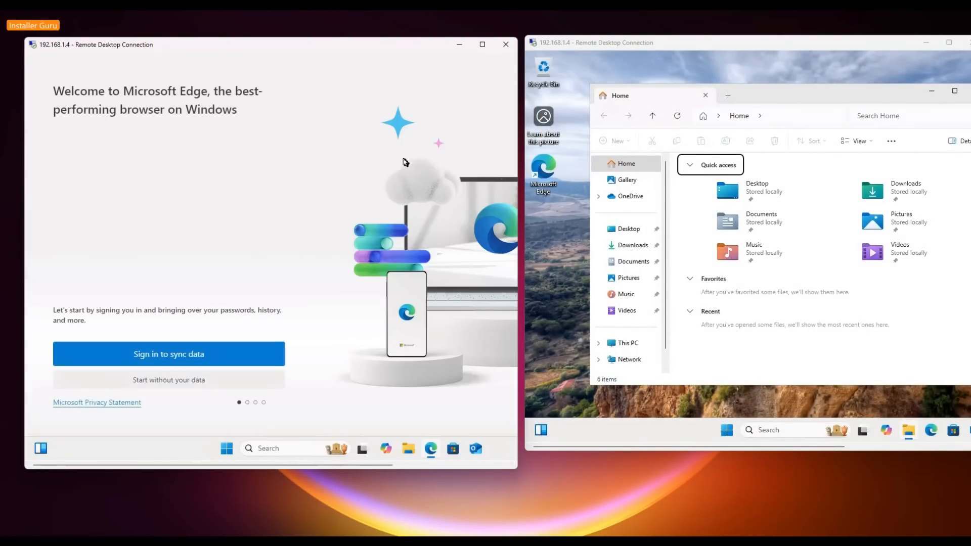
Finish Edge's first-run setup without signing in or syncing data
left_click(168, 379)
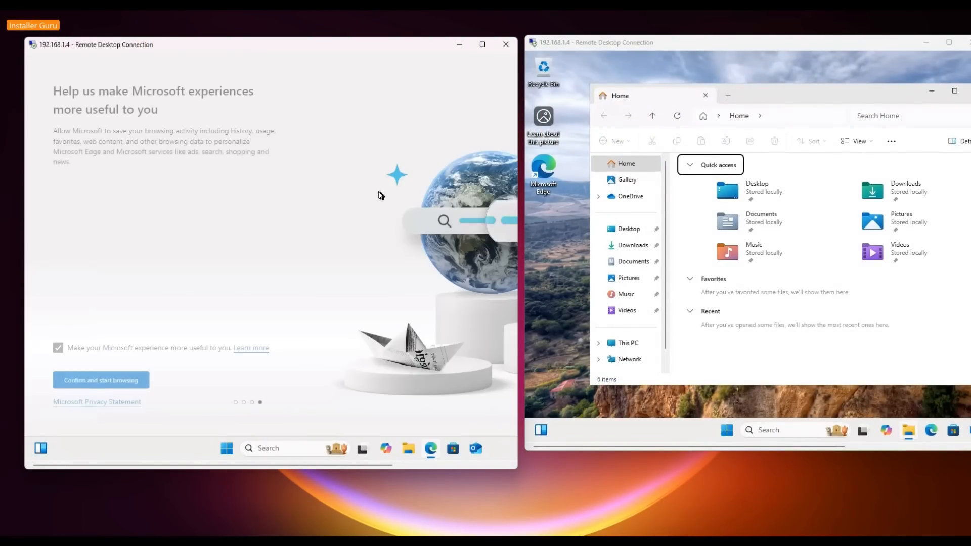
left_click(100, 379)
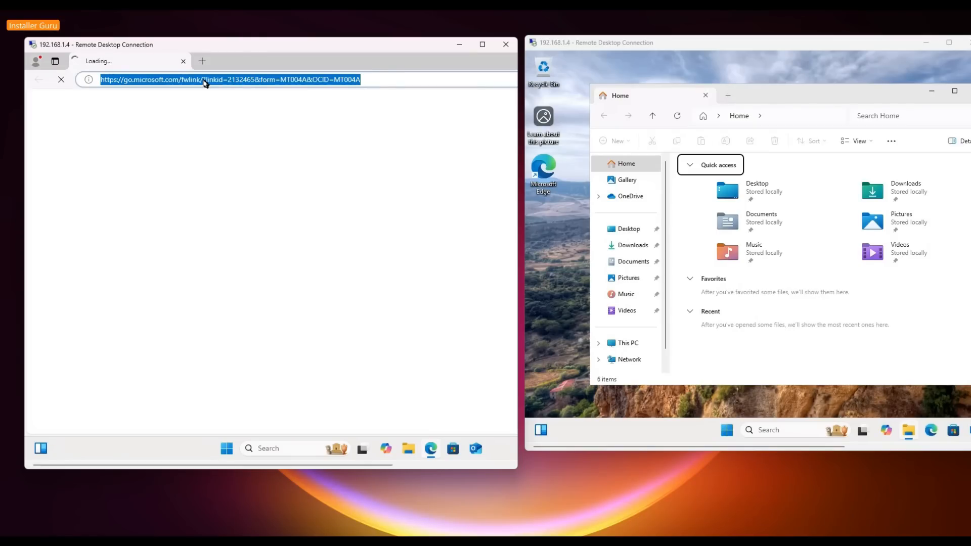